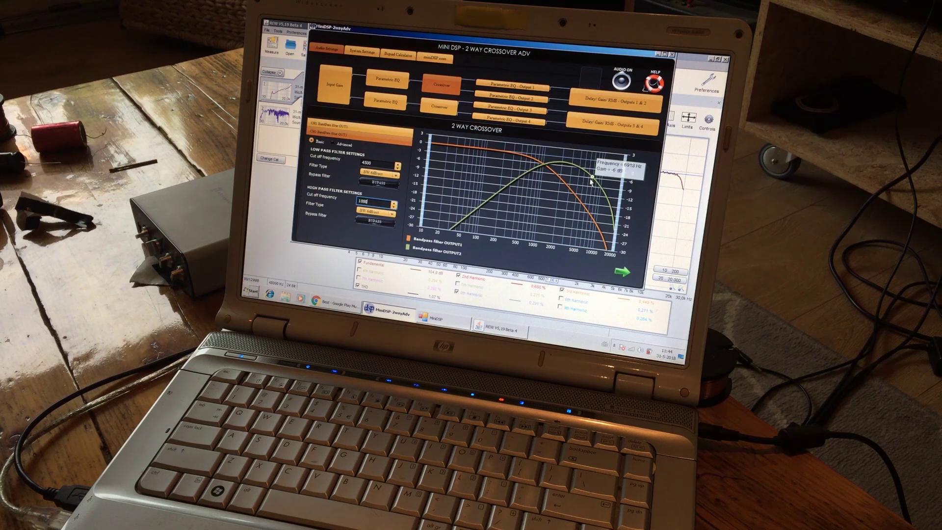
Switch from the miniDSP plugin back to the REW Distortion measurement graph.
left_click(503, 324)
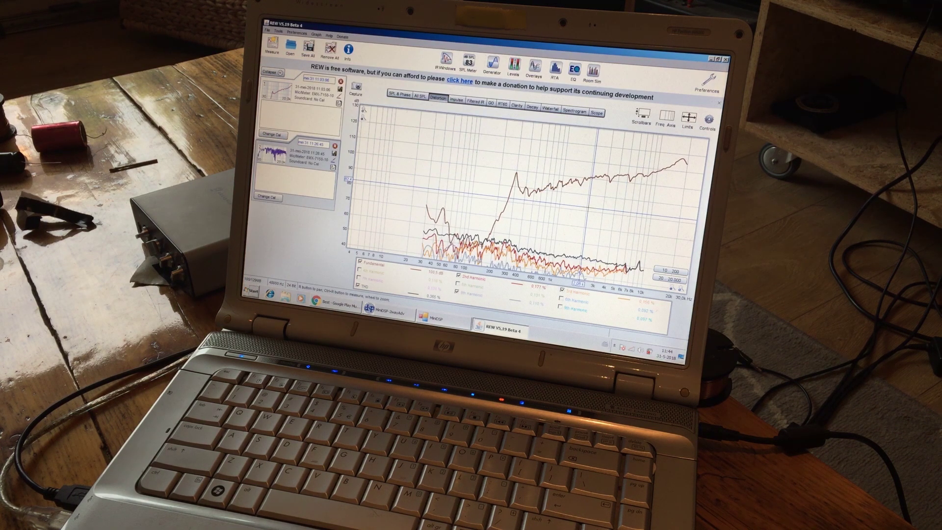